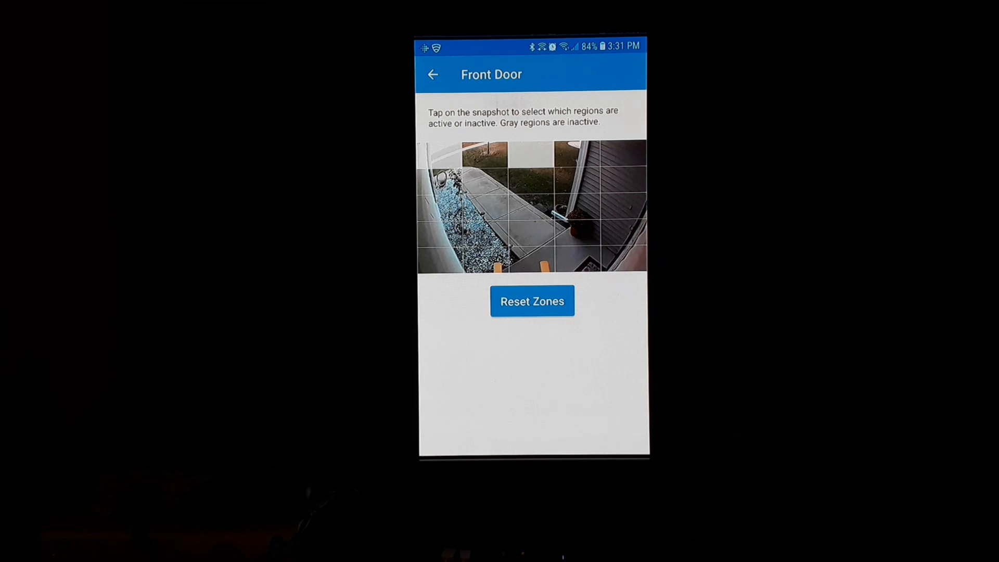
# - Back out of Front Door's activity zones and camera settings to the Outside Cameras list
pyautogui.click(432, 74)
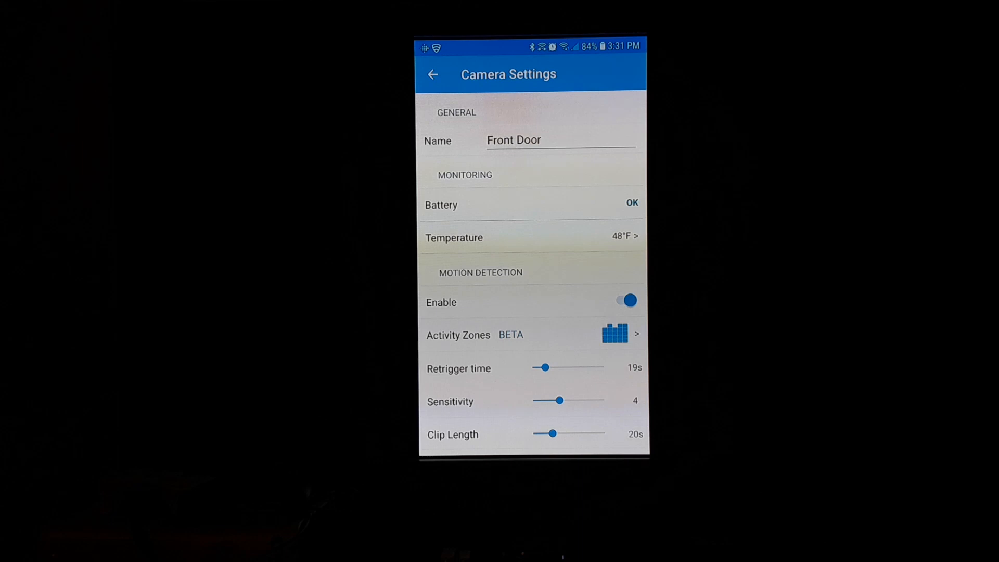
pyautogui.click(433, 74)
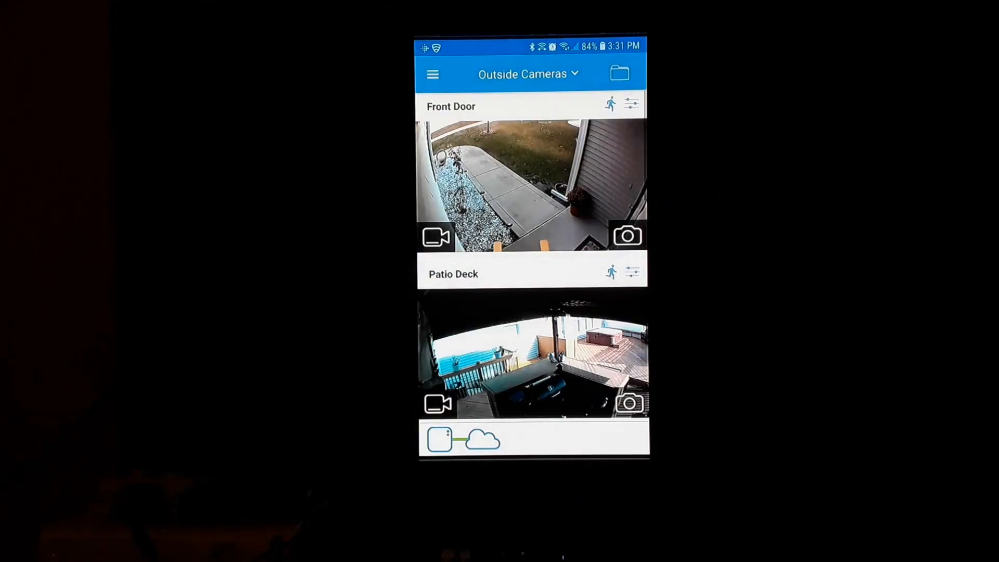
pyautogui.click(630, 438)
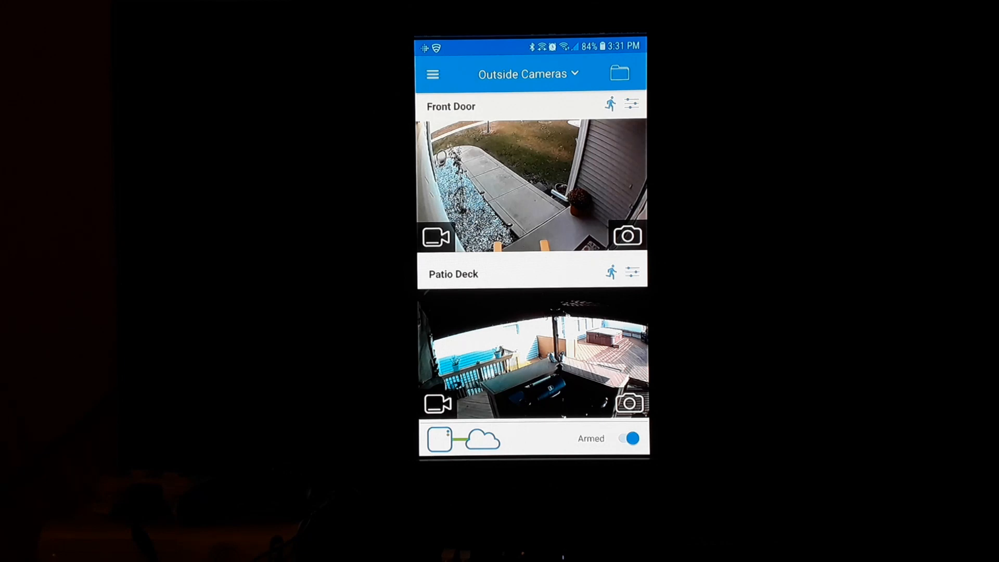
pyautogui.click(631, 273)
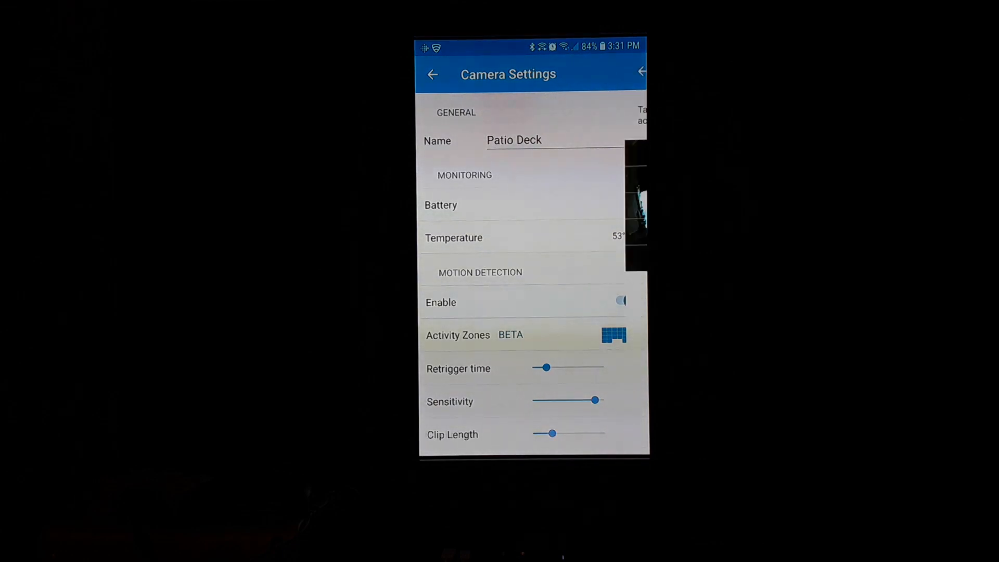
pyautogui.click(613, 334)
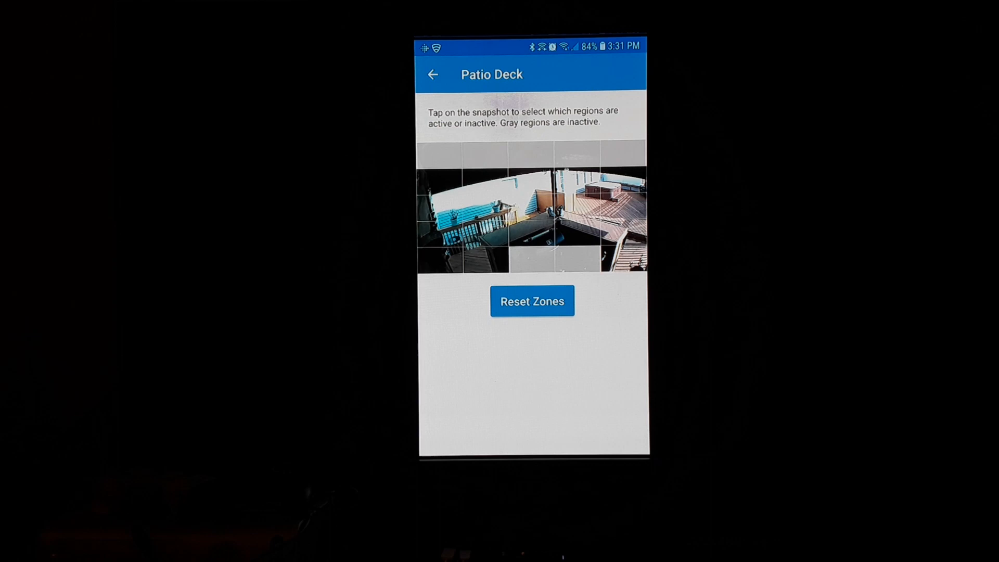
pyautogui.click(432, 74)
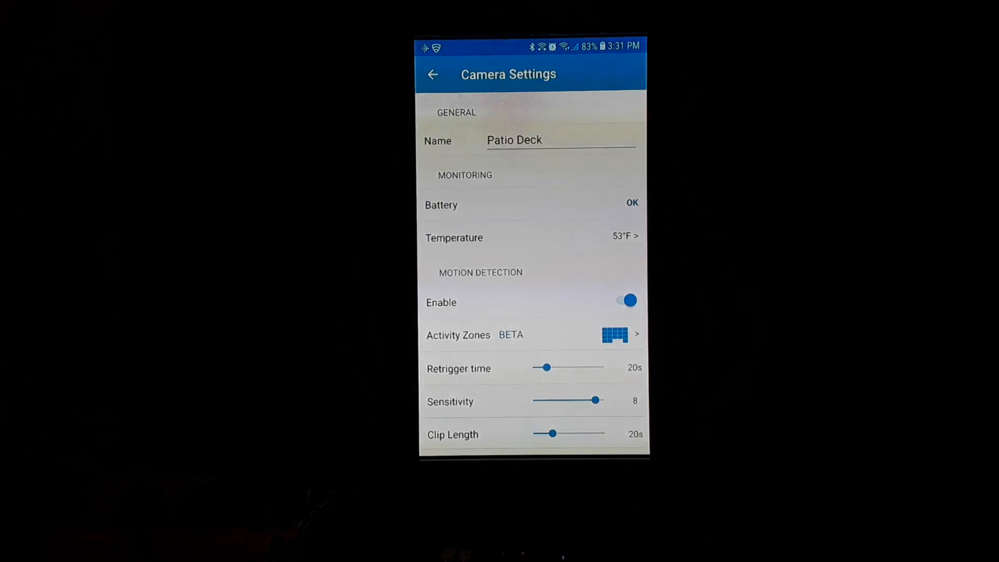
pyautogui.click(434, 74)
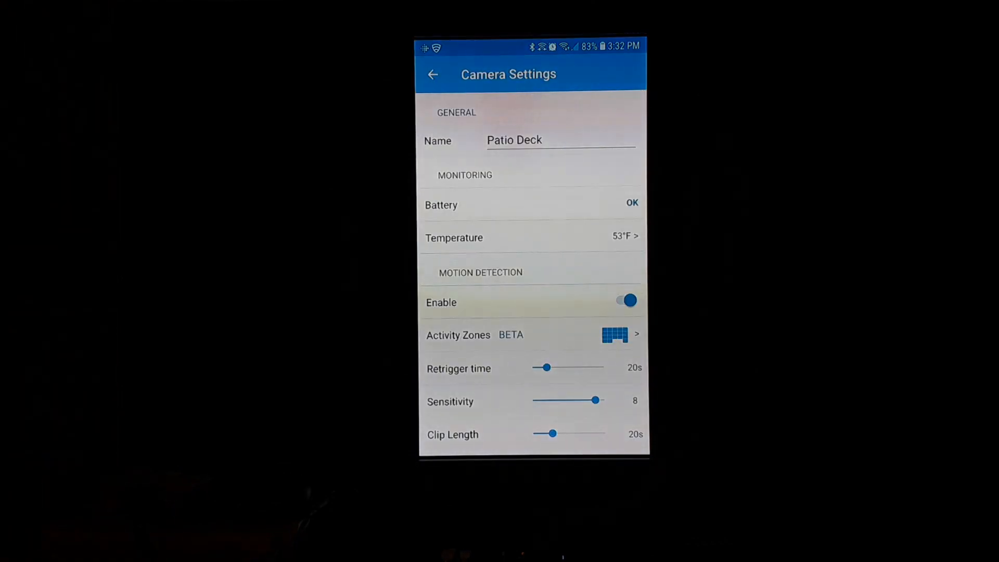
pyautogui.click(615, 334)
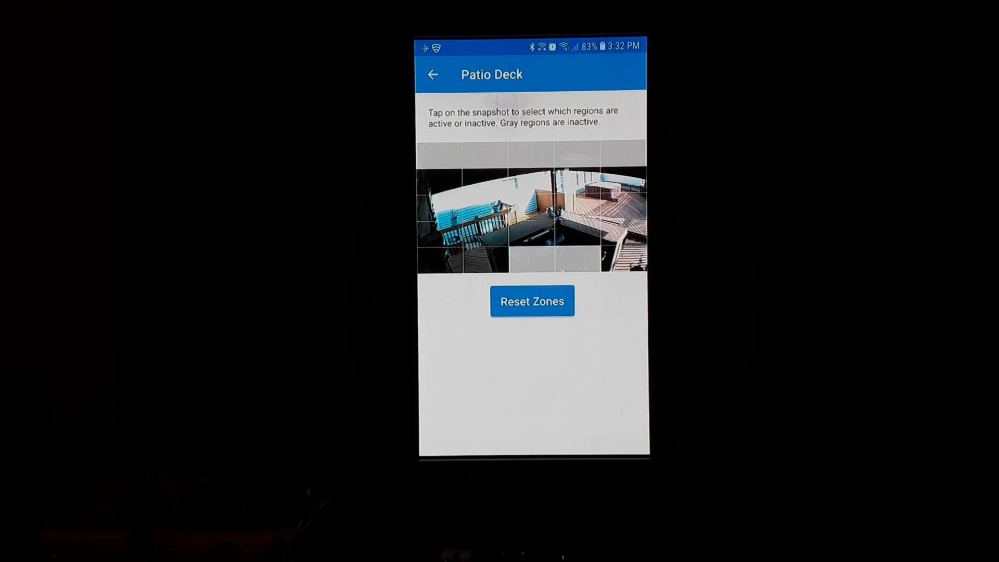
pyautogui.click(432, 74)
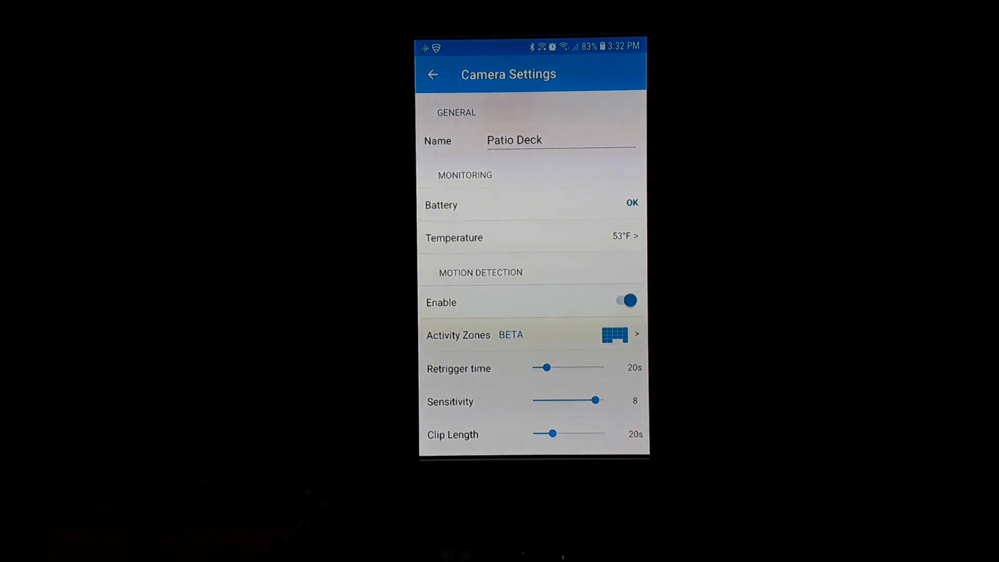
pyautogui.click(433, 73)
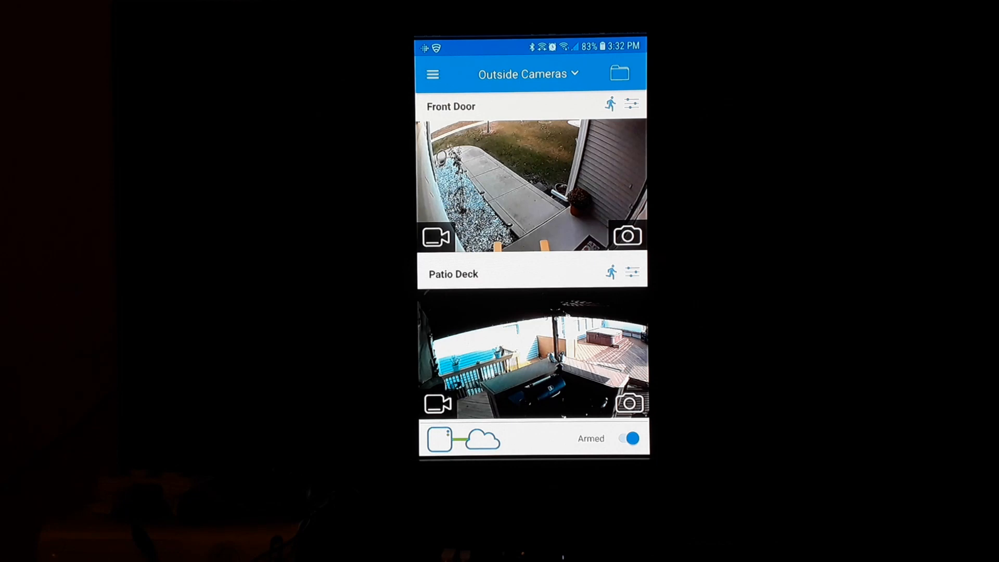
# - Open the Side of House camera's activity zones grid from the camera list
pyautogui.scroll(-3)
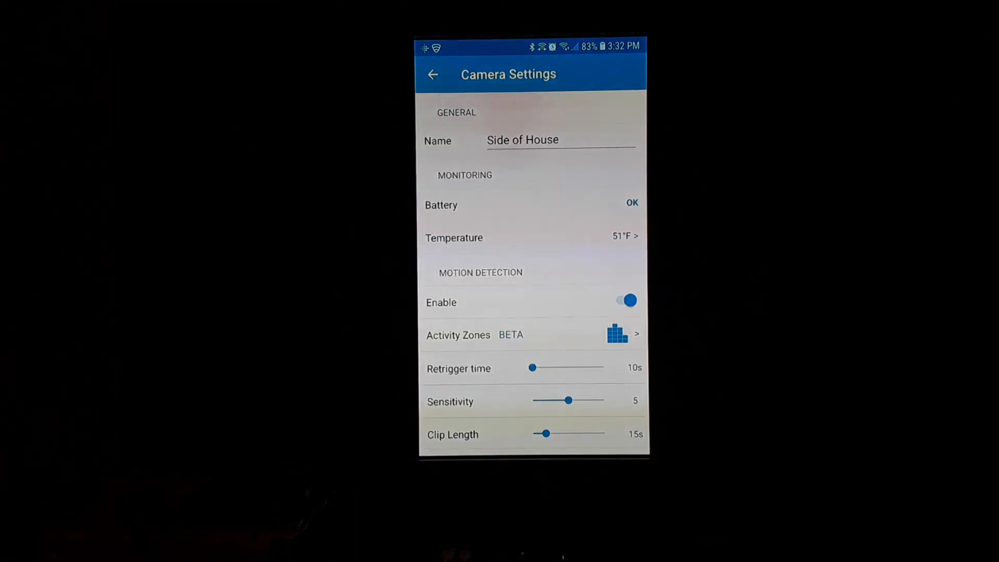
pyautogui.click(616, 334)
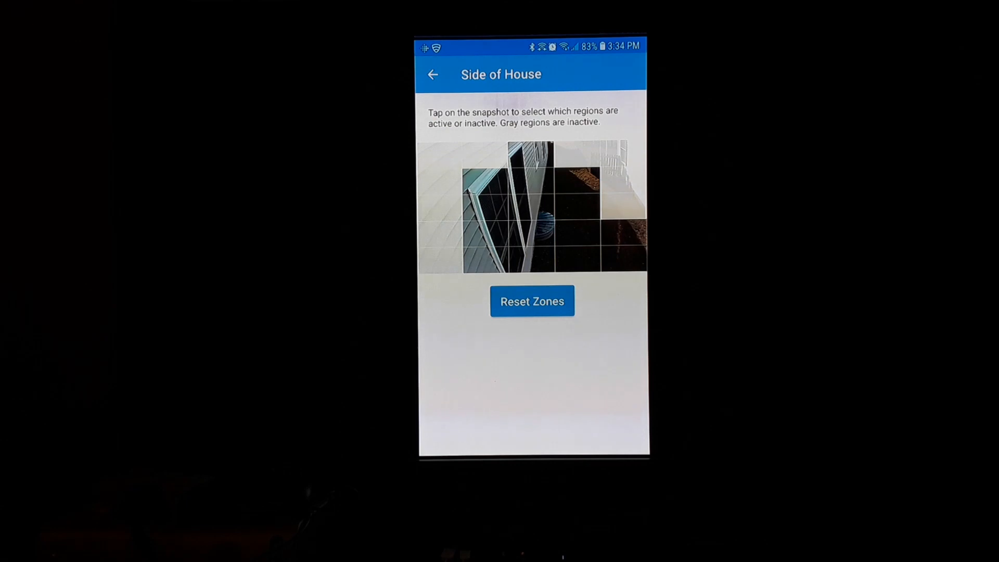
# - Back out of Side of House's activity zones and settings to the camera list
pyautogui.click(432, 74)
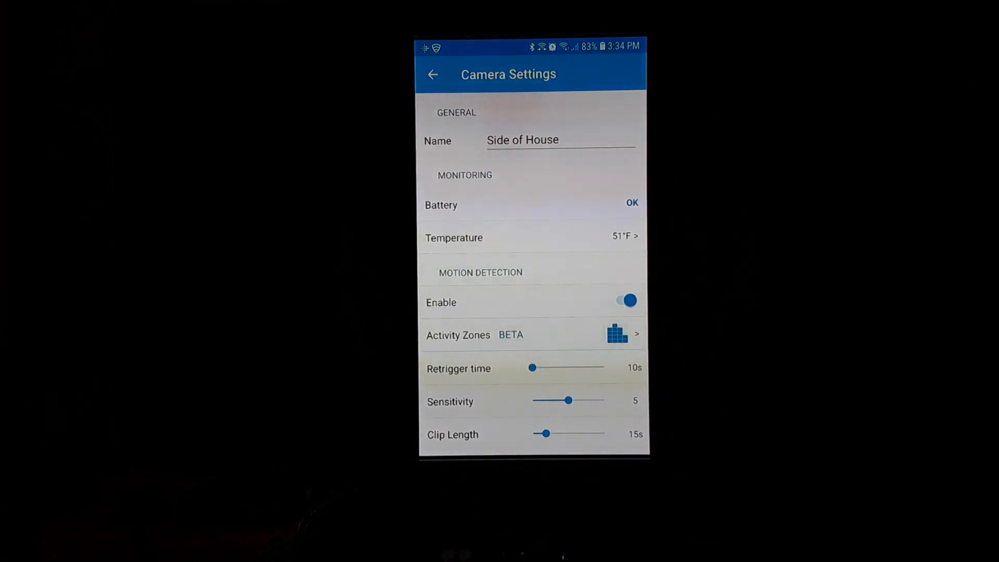
pyautogui.click(432, 73)
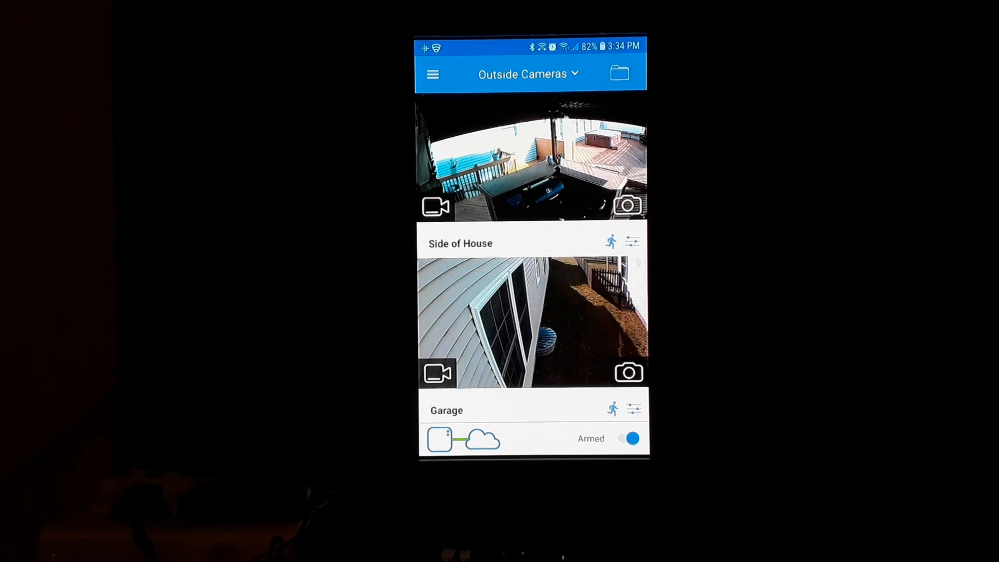
pyautogui.scroll(-3)
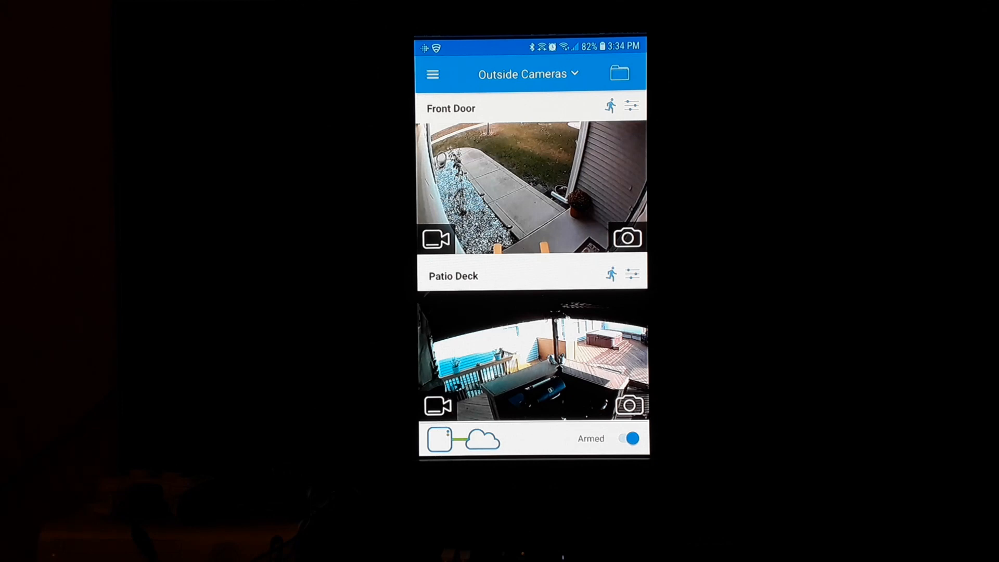
pyautogui.scroll(-3)
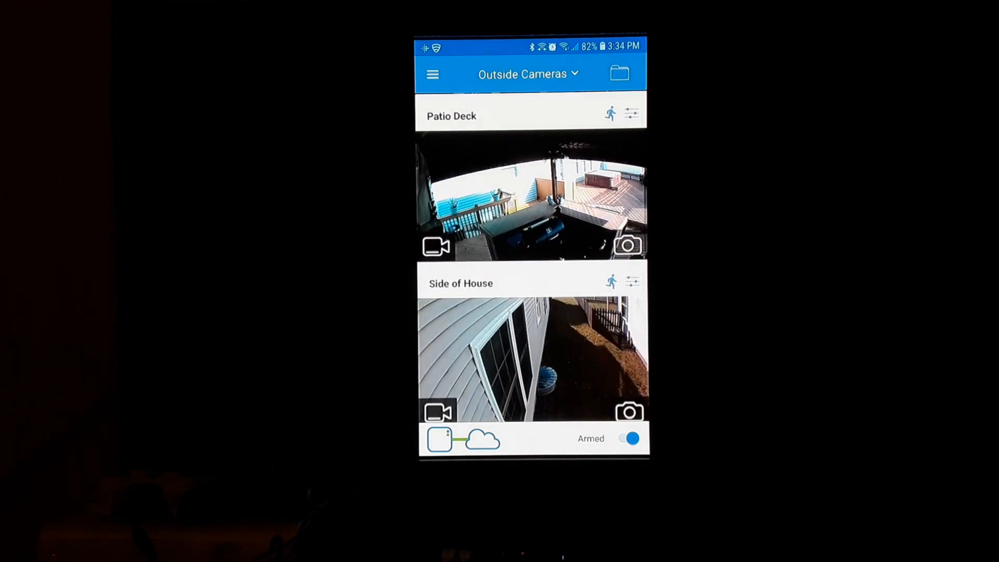